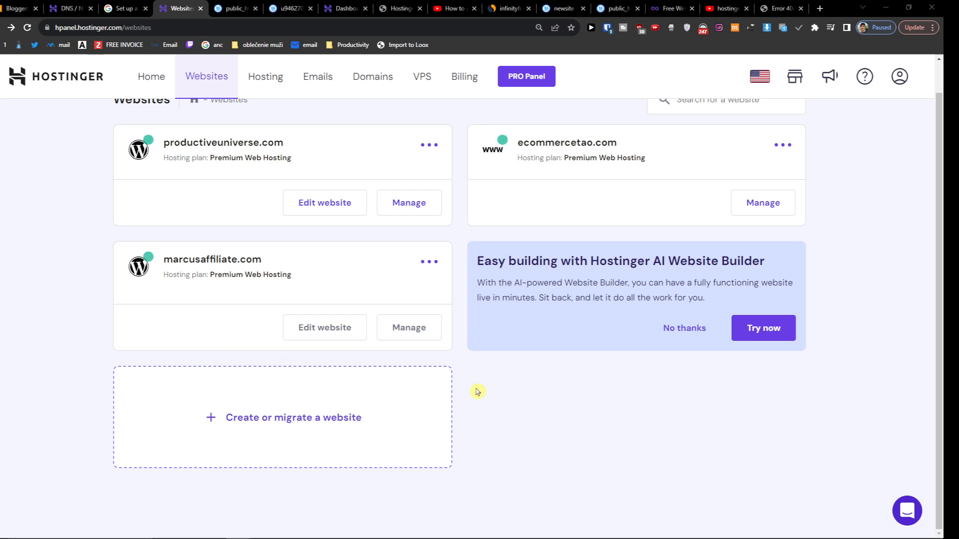
mouse_move(345, 436)
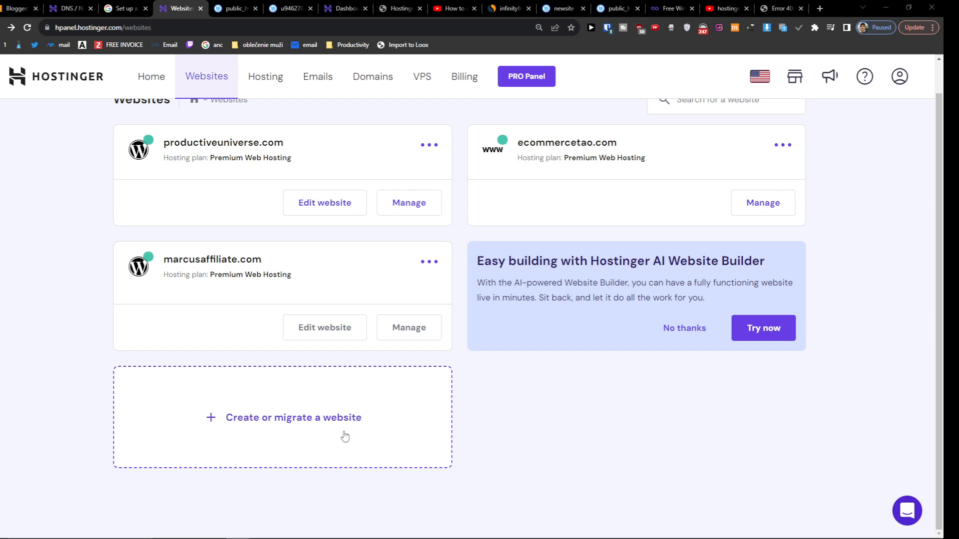
- Start a new website in the wizard and mark it as a Business site
click(292, 417)
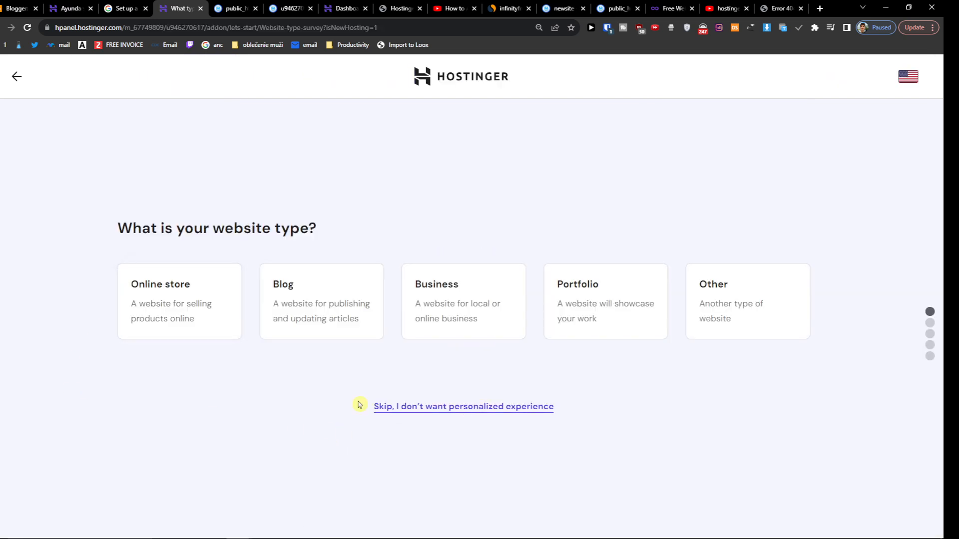
click(462, 301)
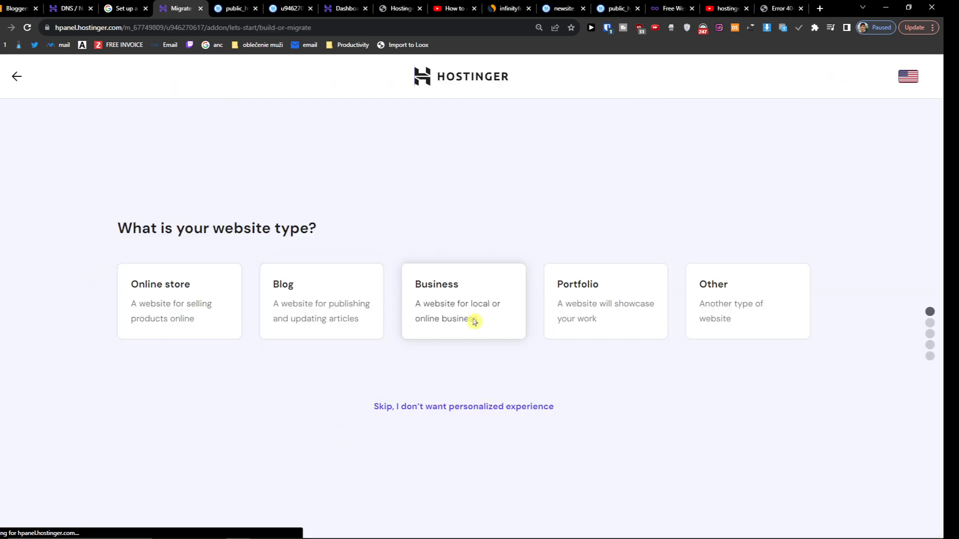
click(462, 301)
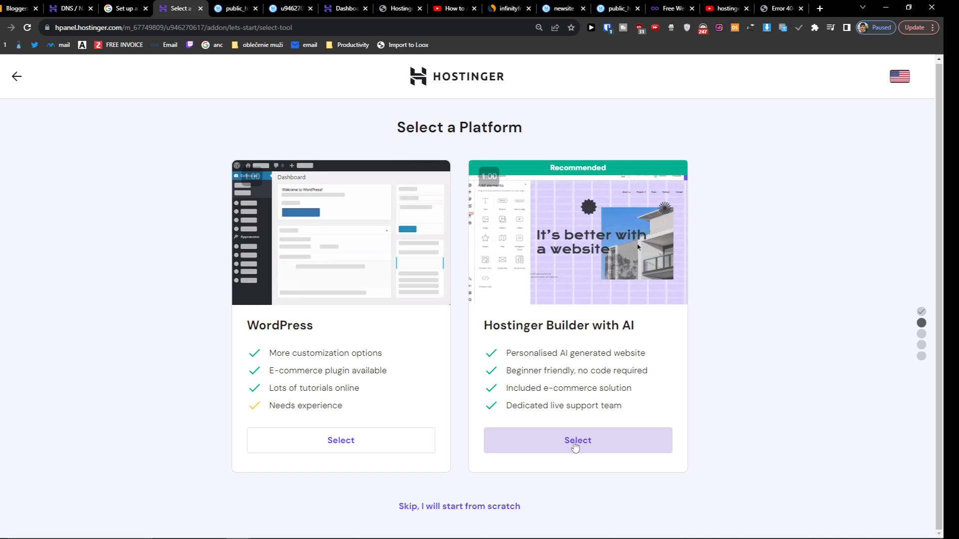
- Choose Hostinger Builder with AI and marcusaffiliate.com as the domain, then continue
click(577, 441)
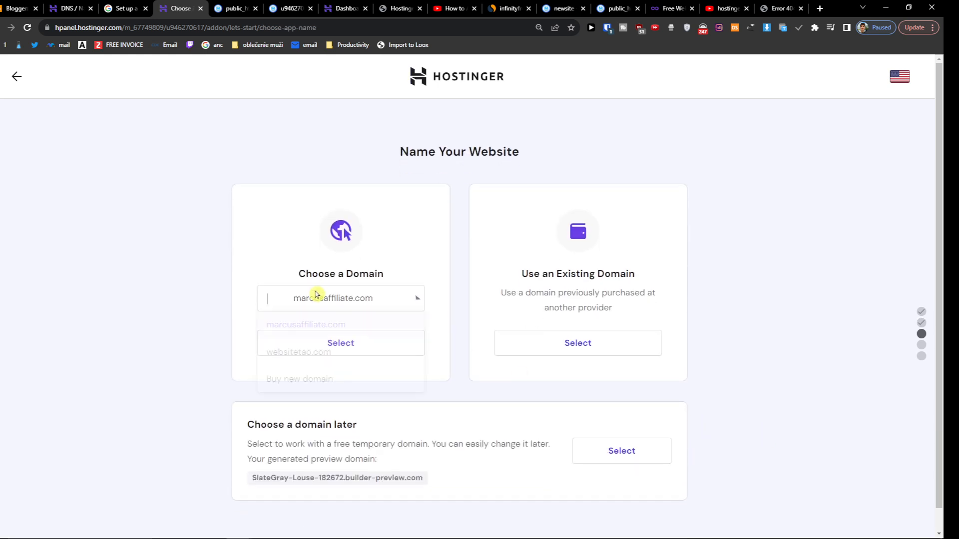
click(305, 324)
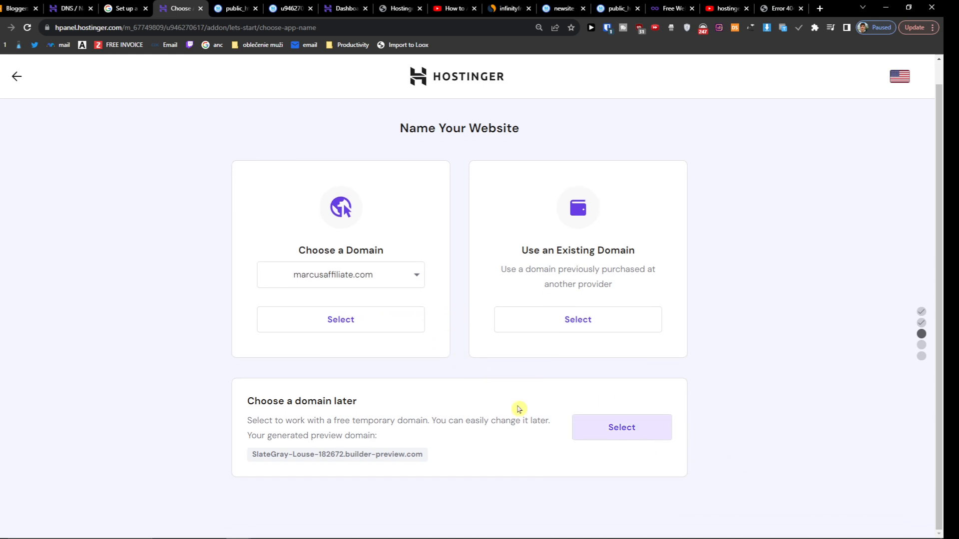
click(620, 426)
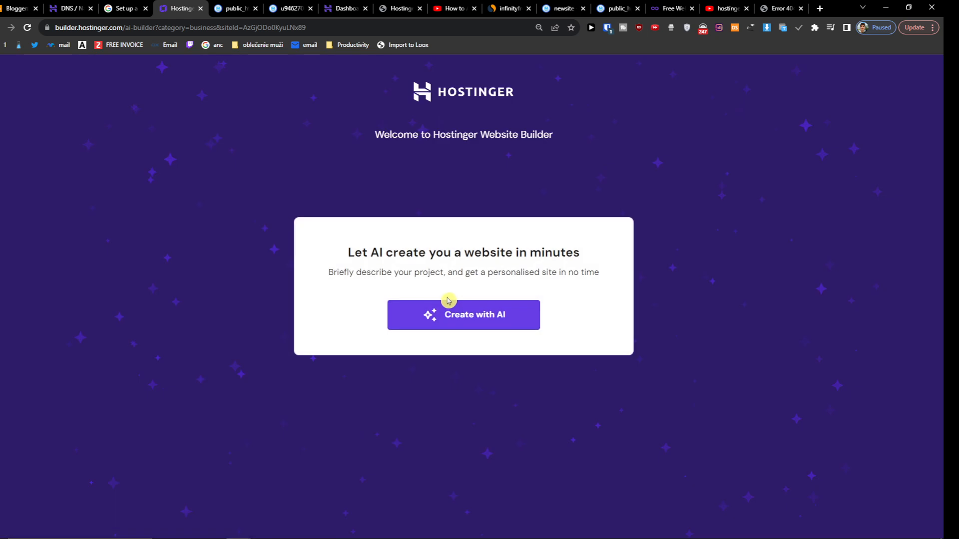
- Describe the AI site as 'just create whatever website with colors and symbols and also its about intuitive eating'
click(463, 314)
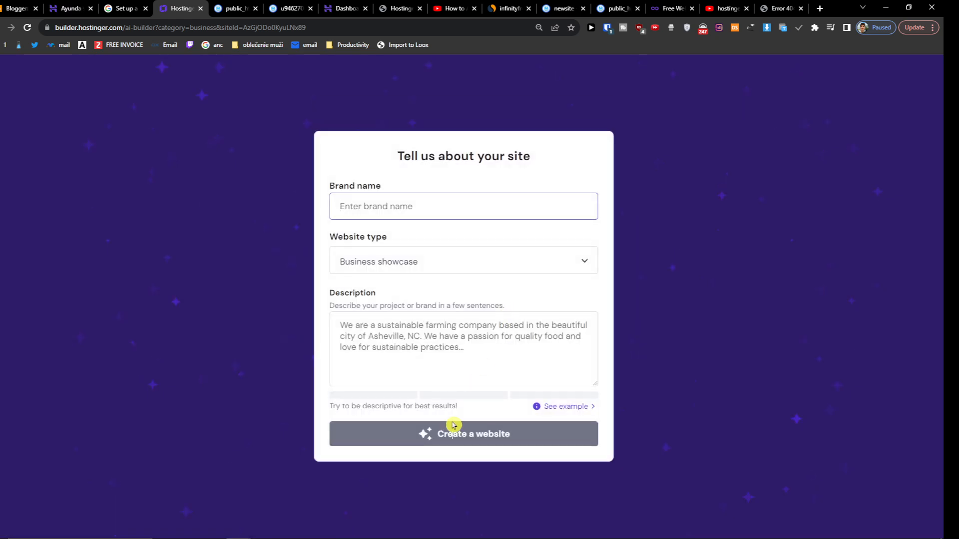
text(just)
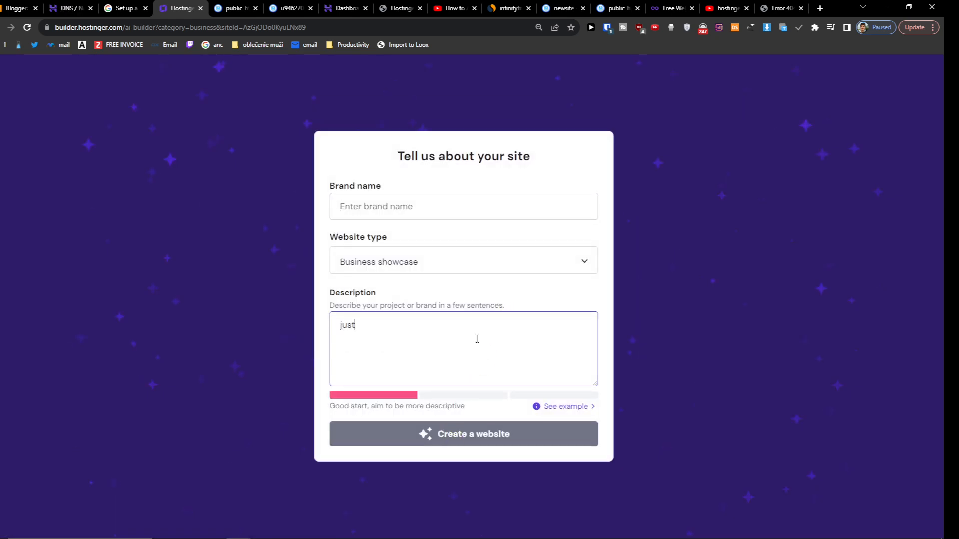
text(create whatever w)
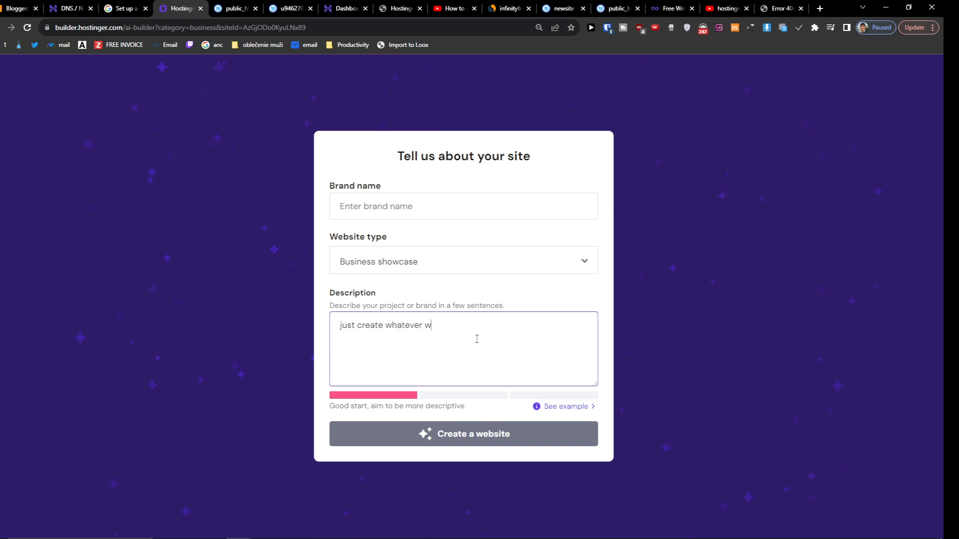
text(esbite with co)
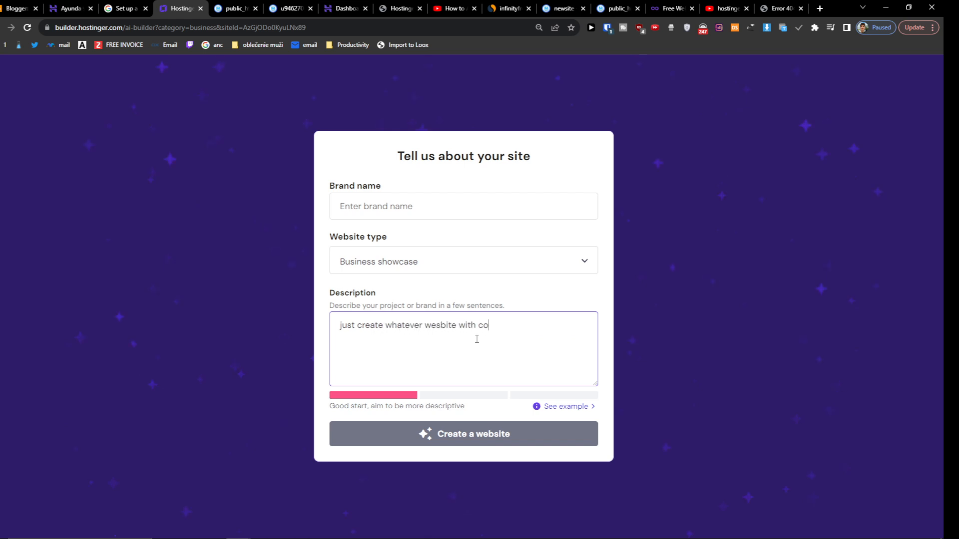
text(lors and sy)
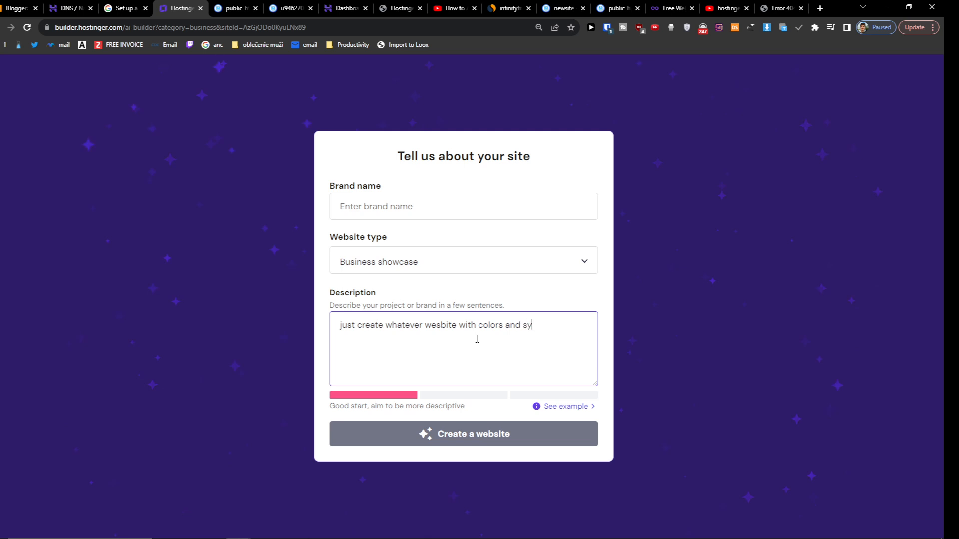
text(mbols and also)
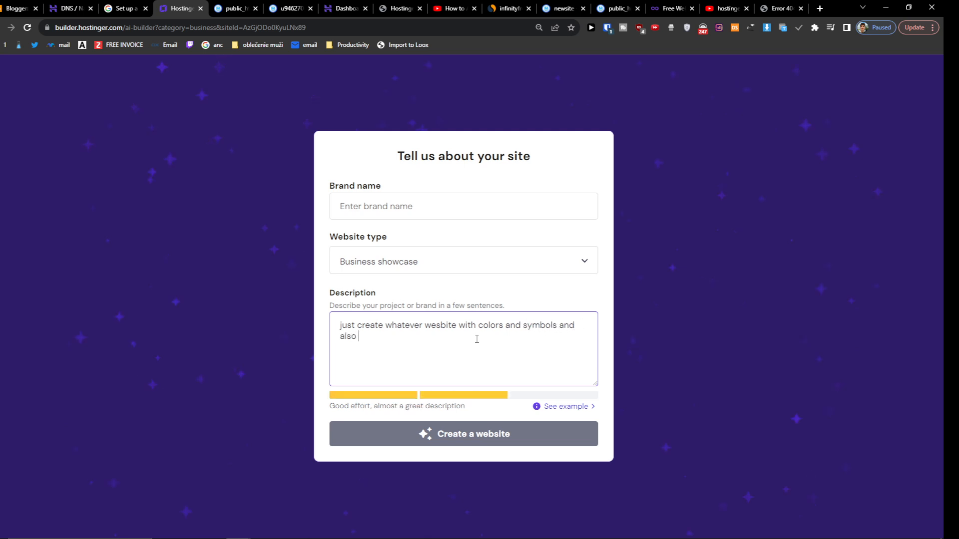
text(its)
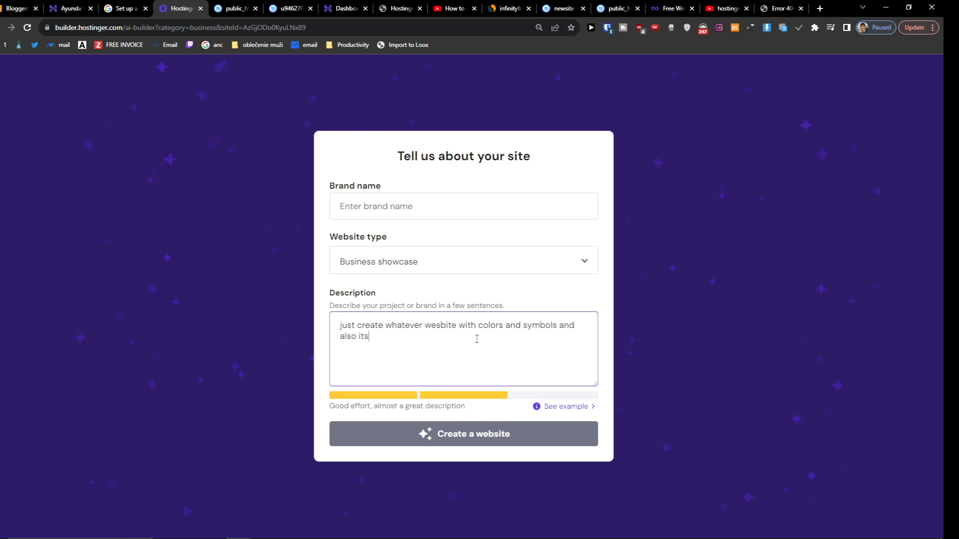
text(about intuitive eatin)
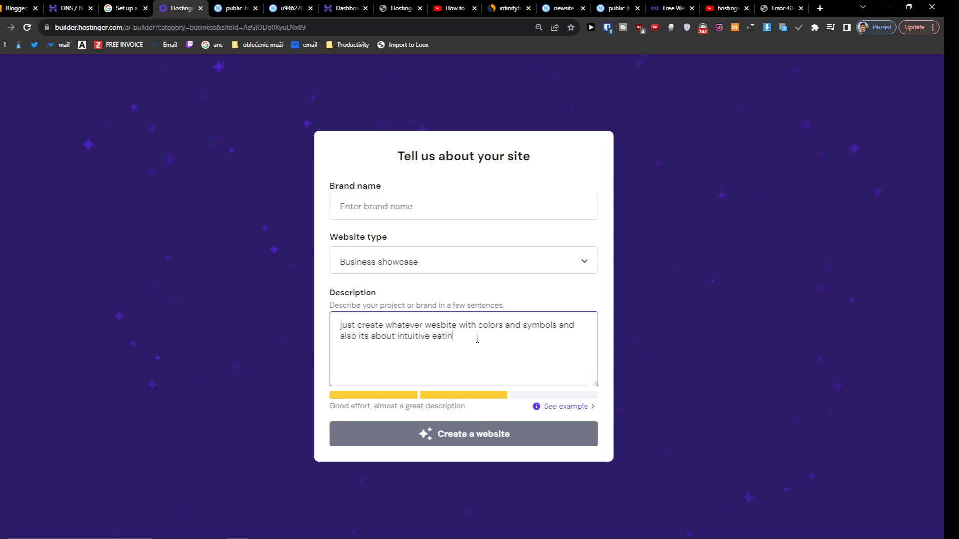
click(463, 206)
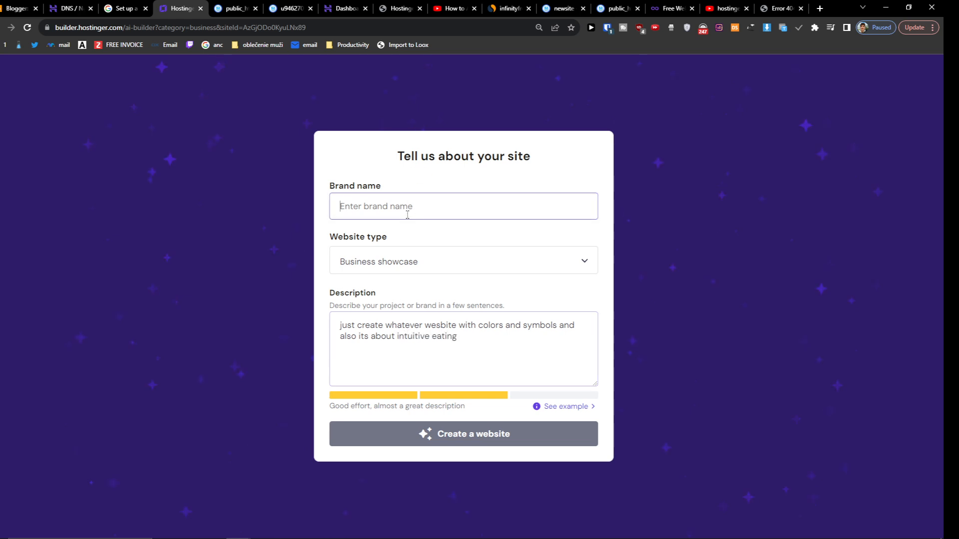
click(463, 433)
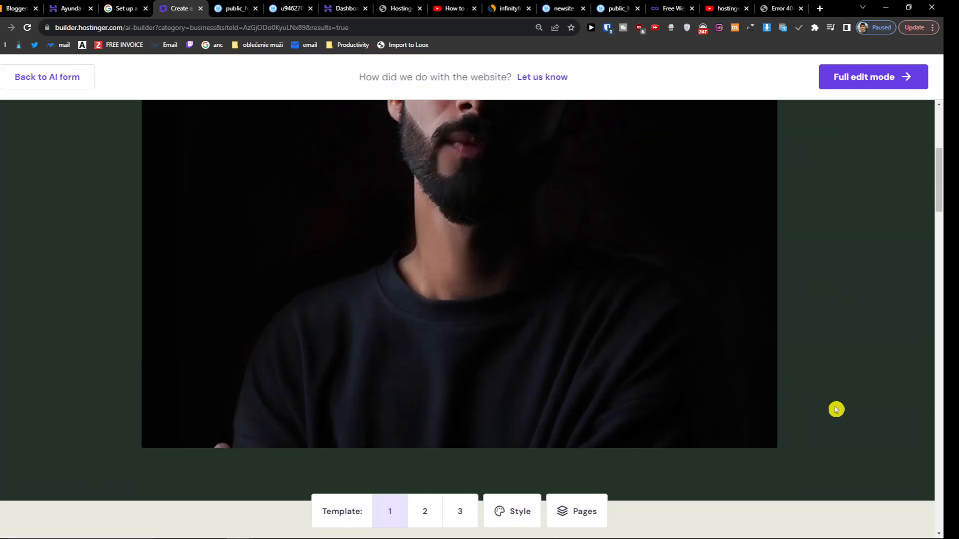
- Review the AI-generated 'Welcome to 1' preview and leave the builder back to hPanel
scroll(down, 3)
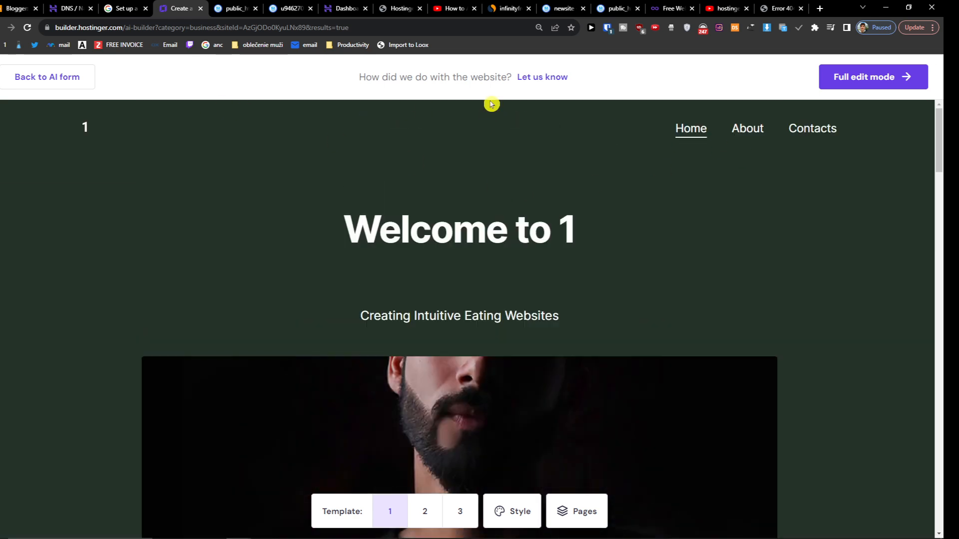
click(873, 77)
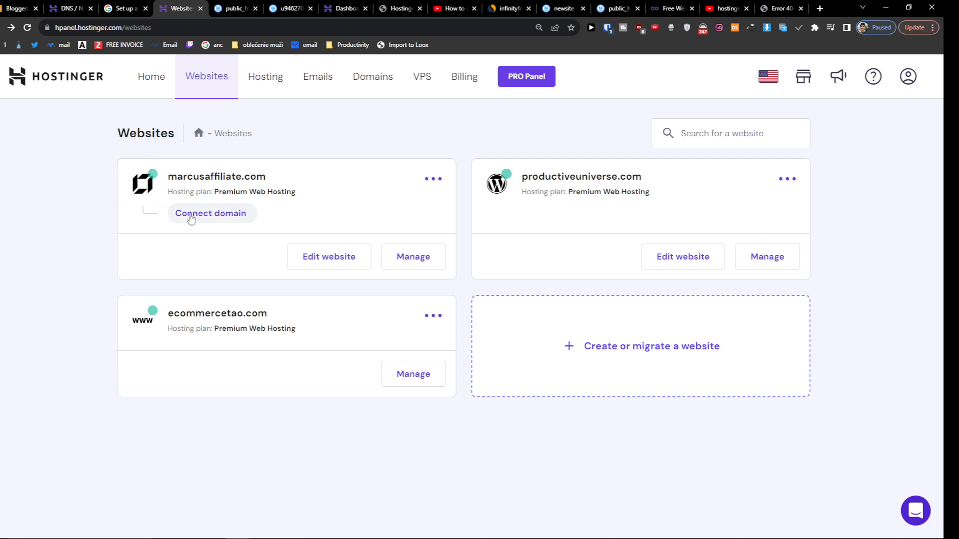
- Delete the marcusaffiliate.com website from the hPanel websites list via its options menu
click(211, 213)
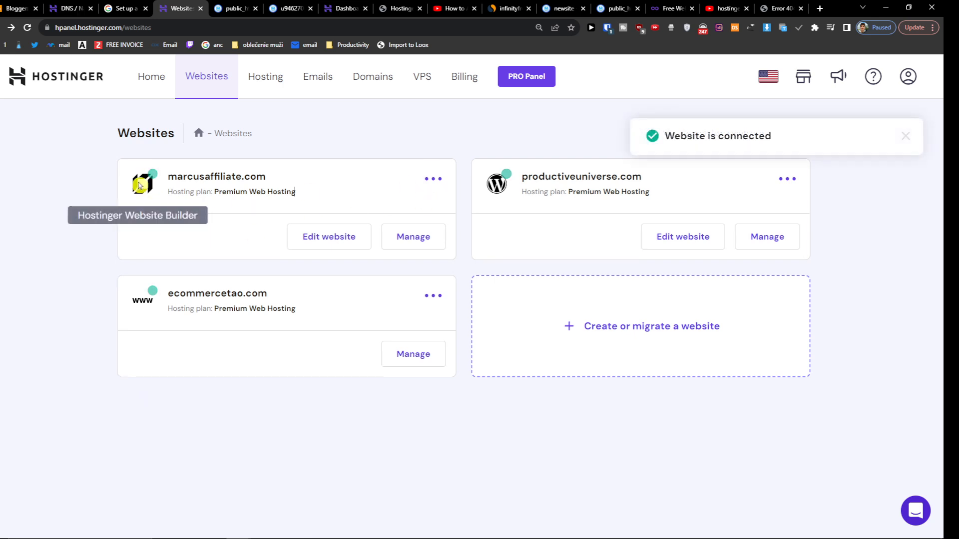
mouse_move(372, 176)
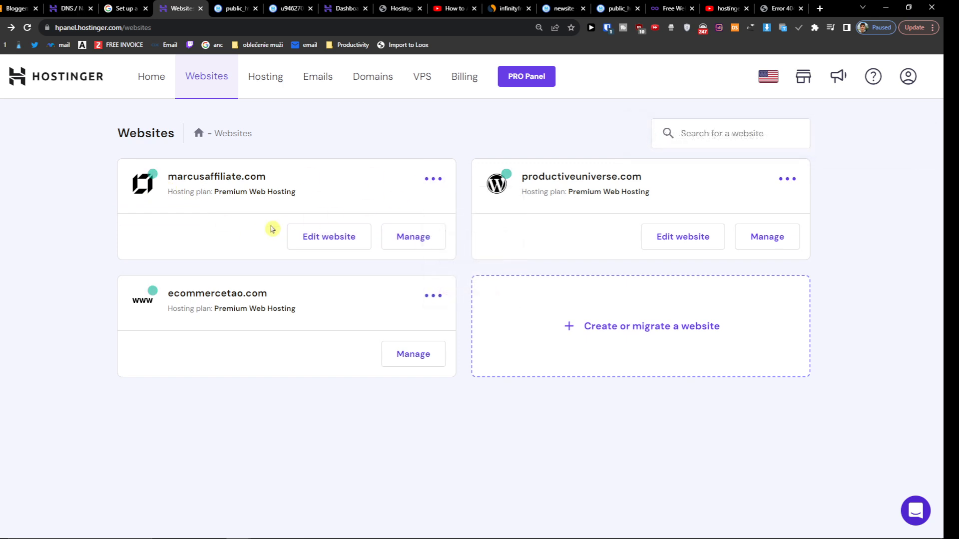
click(432, 179)
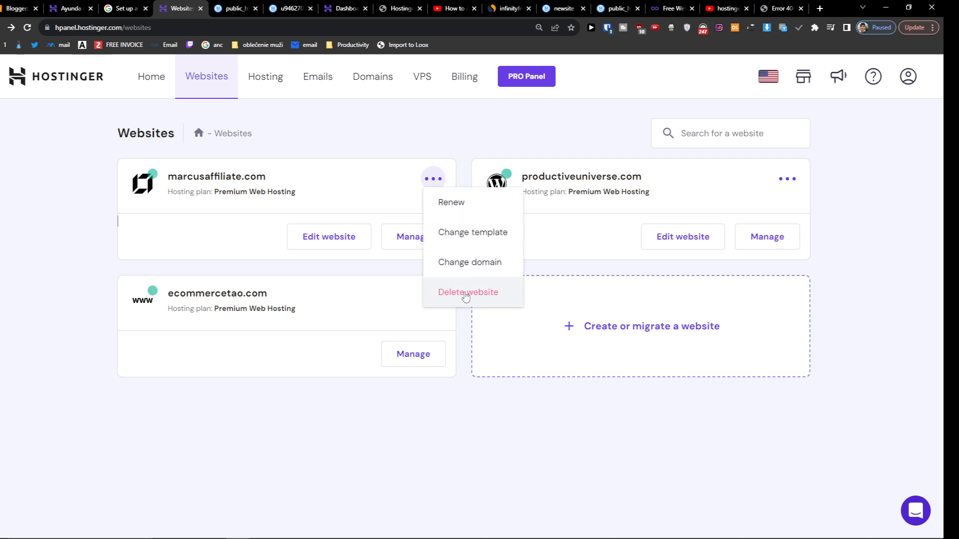
mouse_move(420, 290)
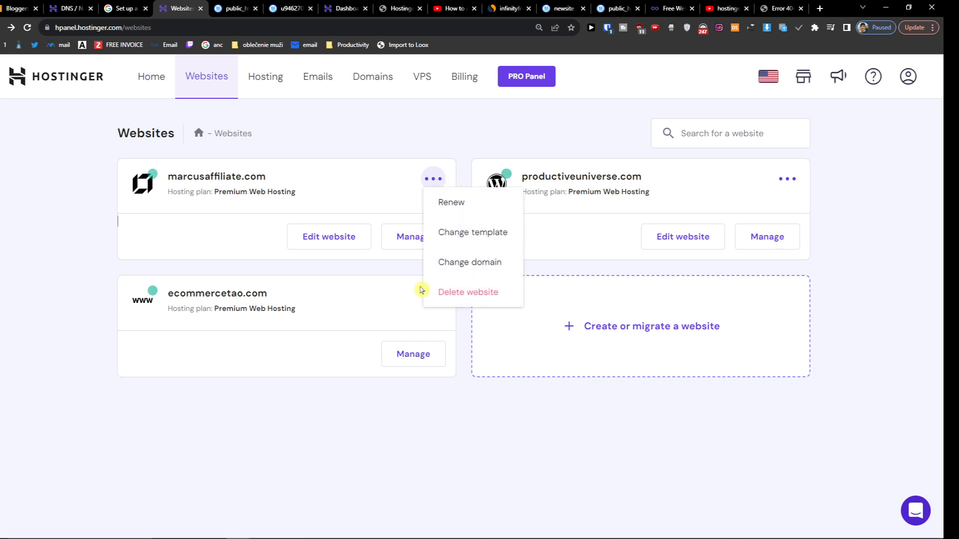
mouse_move(127, 180)
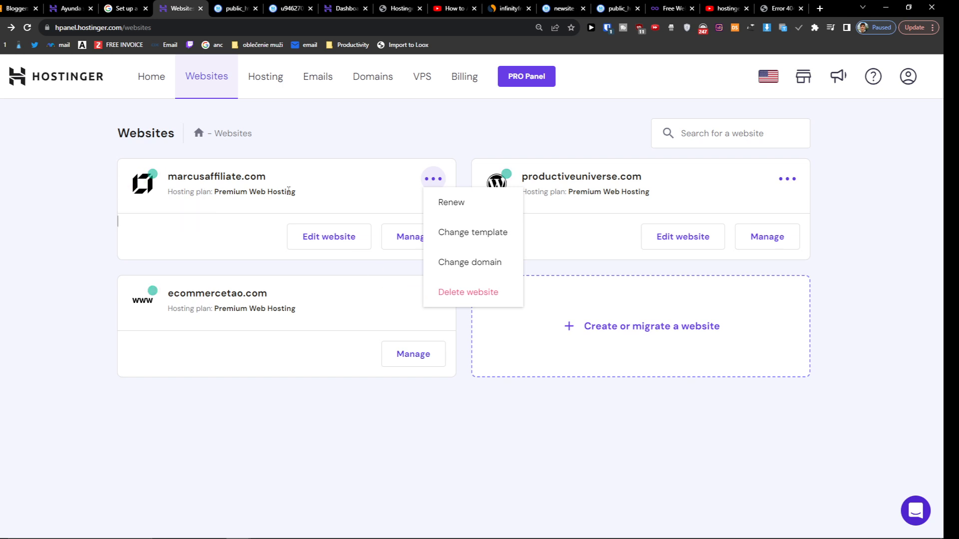
mouse_move(489, 296)
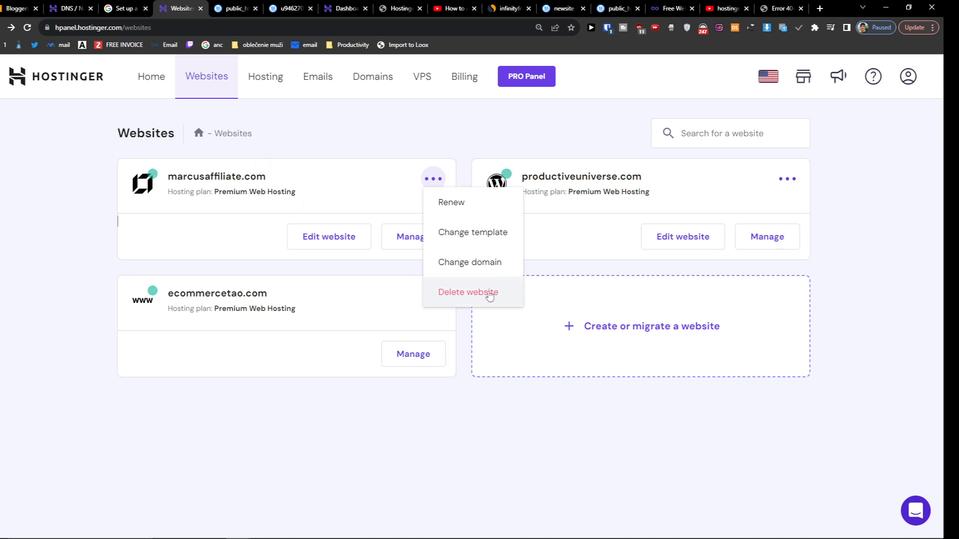
mouse_move(472, 301)
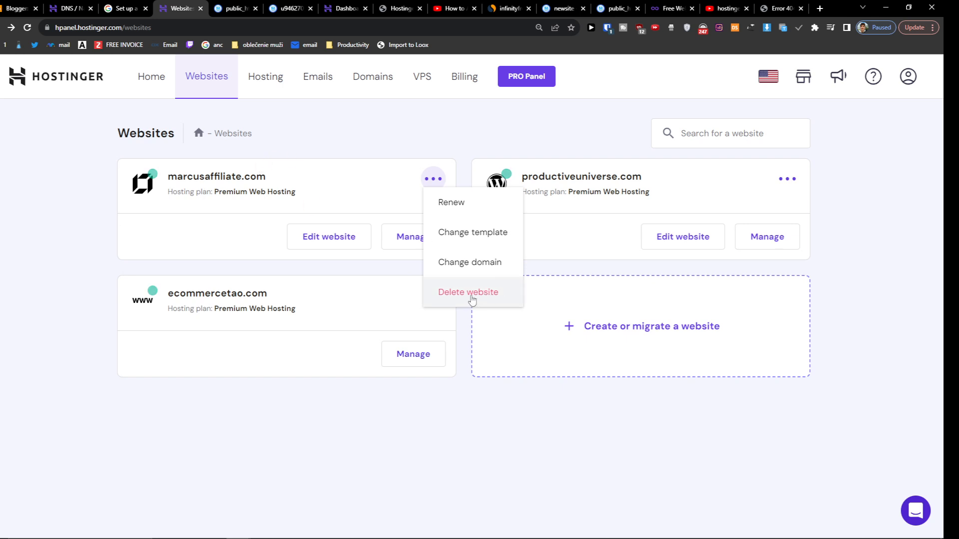
click(467, 292)
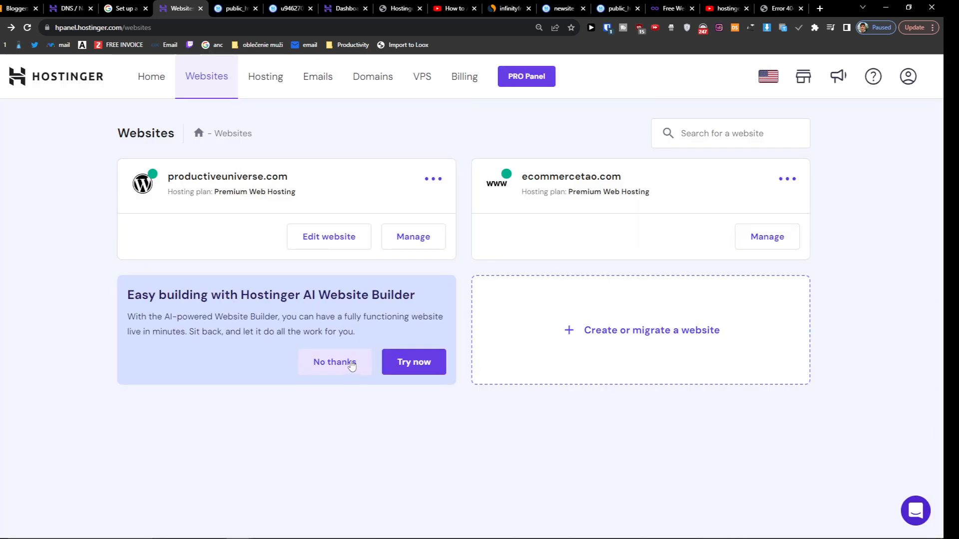
- Decline the AI builder, skip the survey and create a new website on WordPress
click(414, 361)
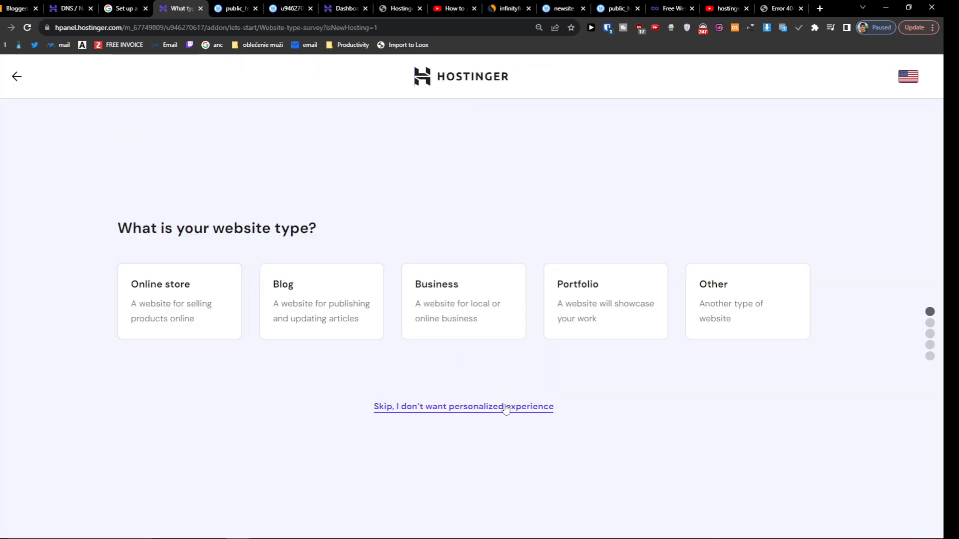
click(462, 406)
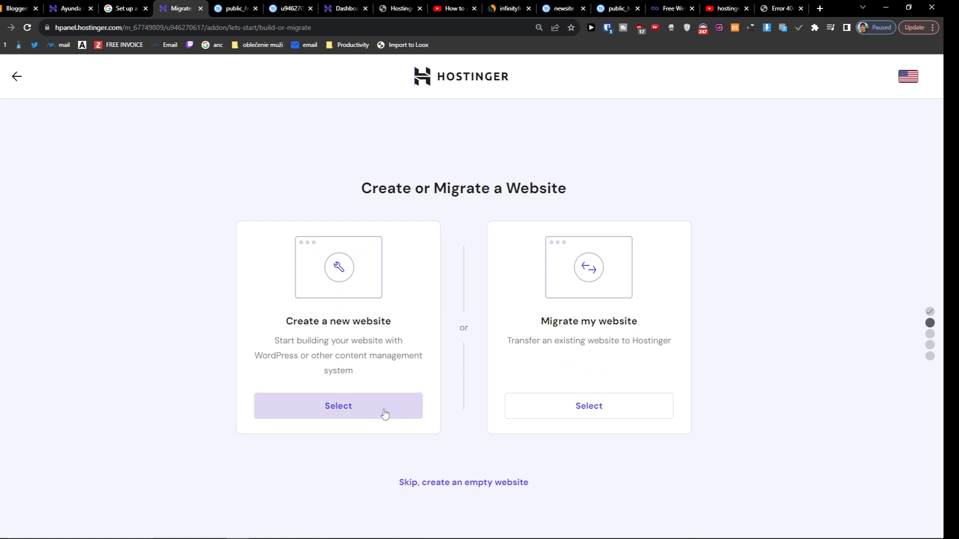
click(337, 406)
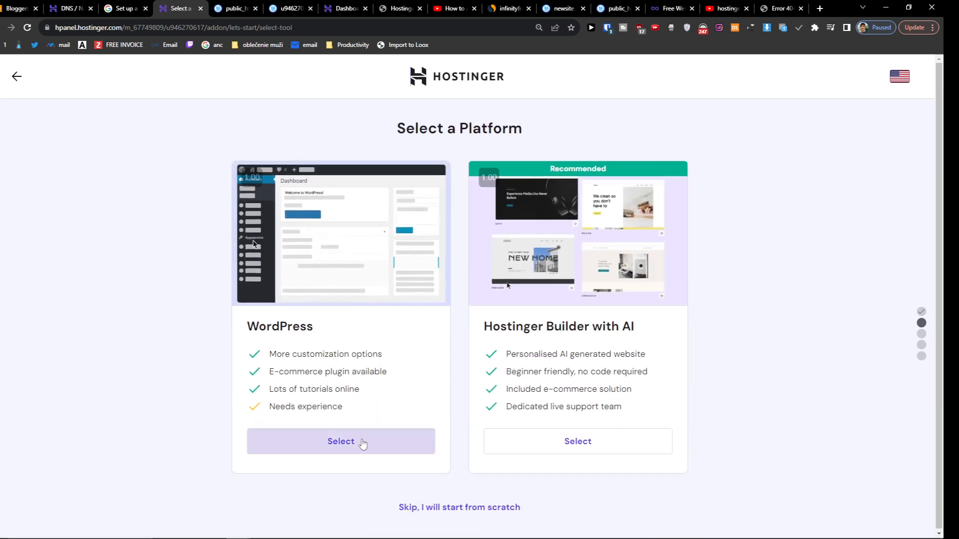
click(341, 440)
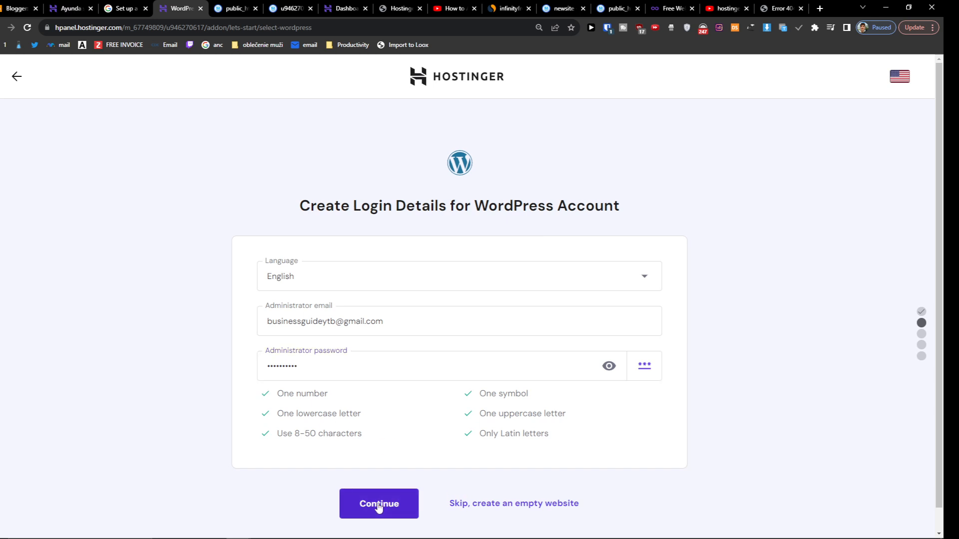
- Submit the WordPress login details, pass plugins and select marcusaffiliate.com as the domain
click(378, 503)
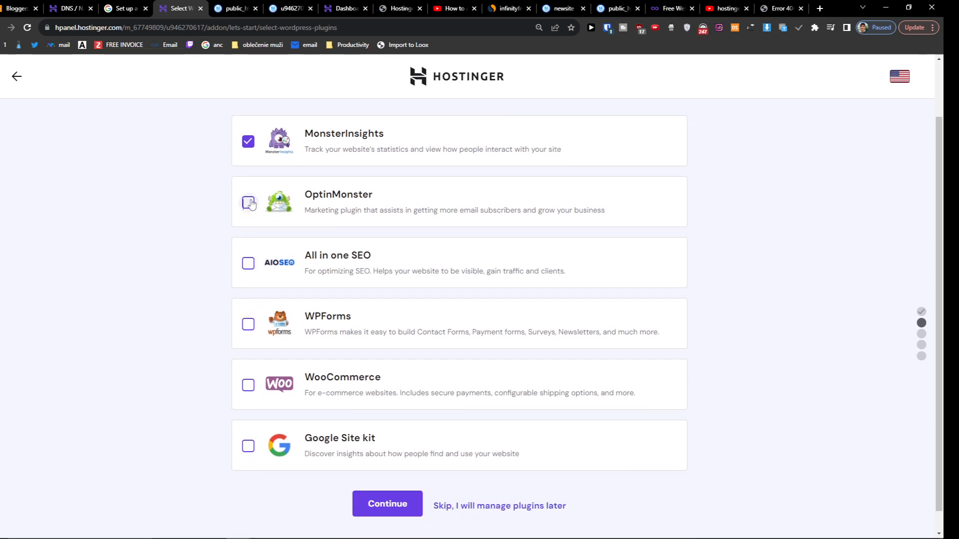
click(388, 503)
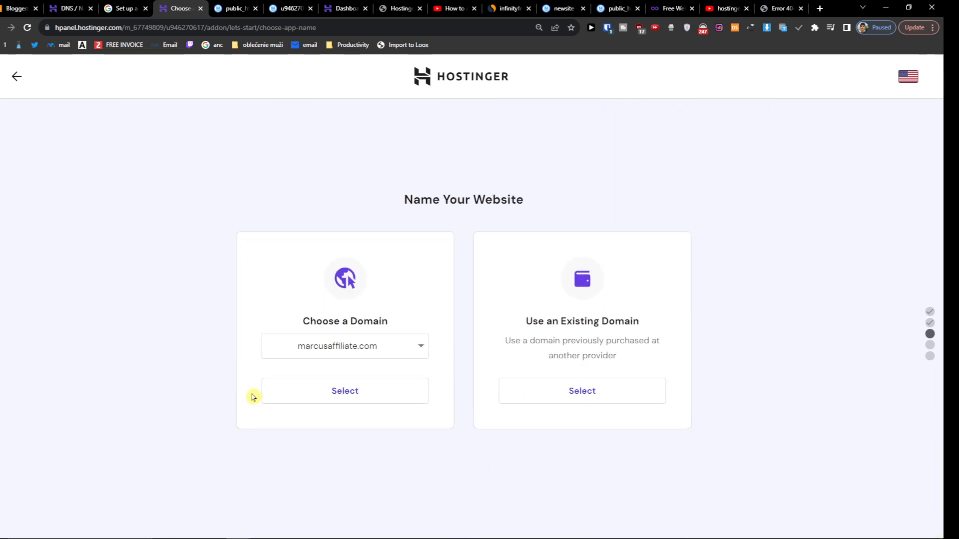
click(345, 390)
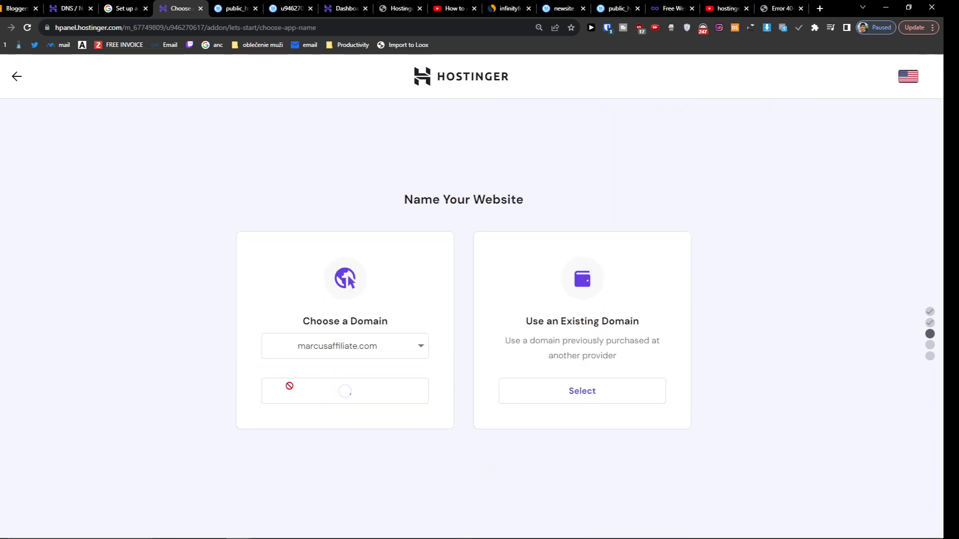